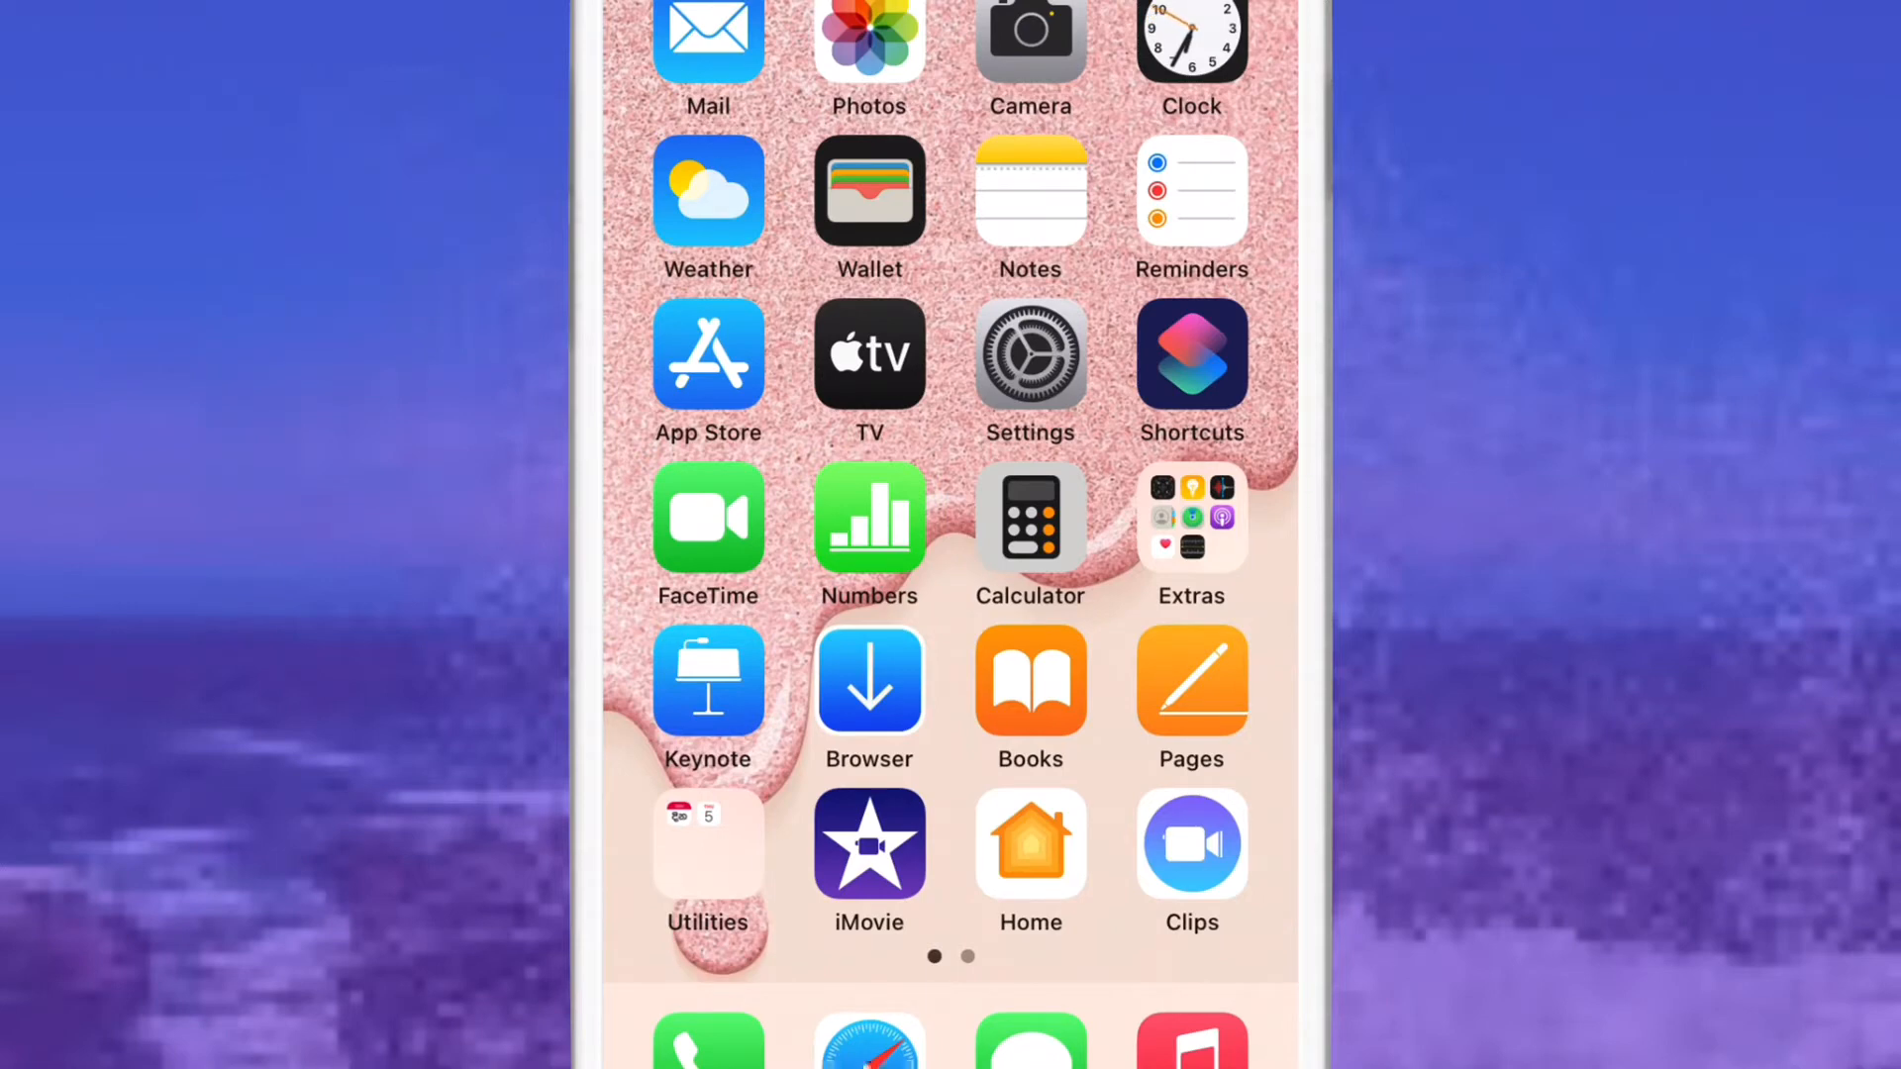
Launch the Settings app from the home screen.
click(1030, 352)
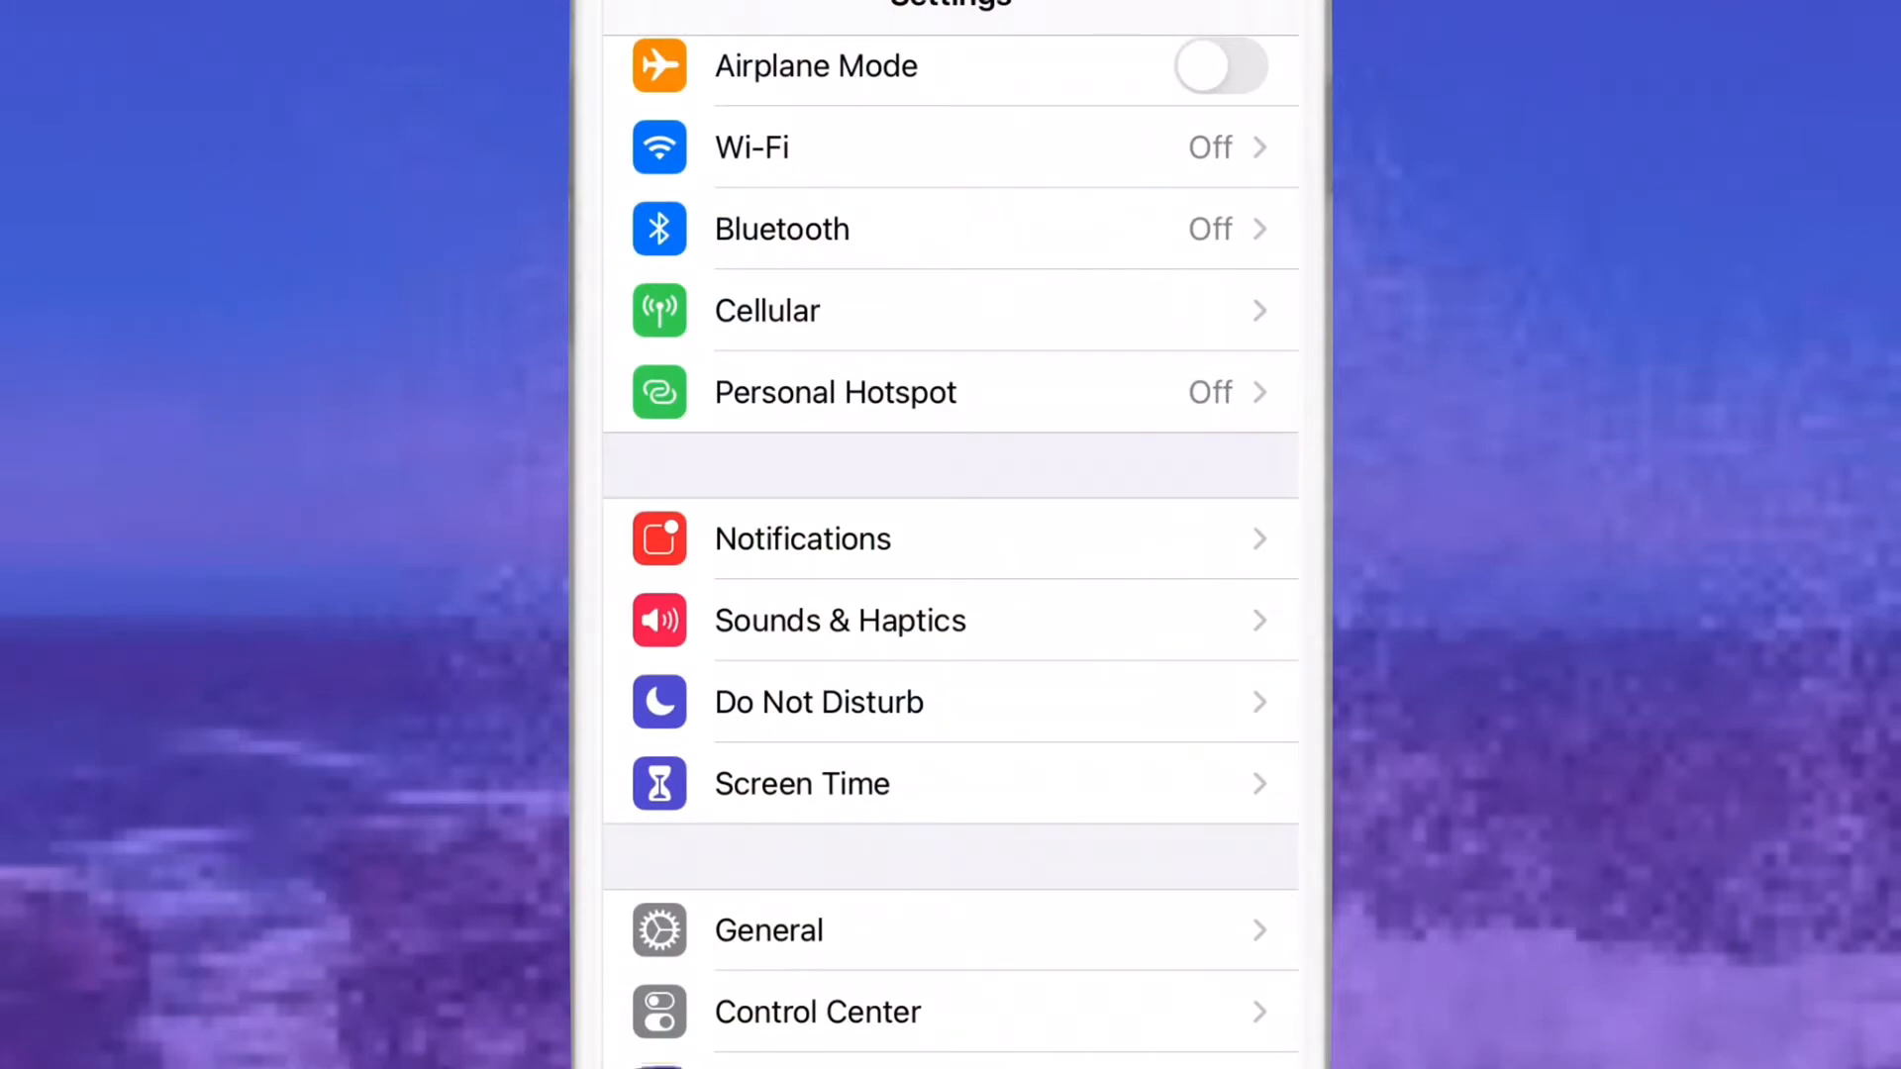
click(768, 929)
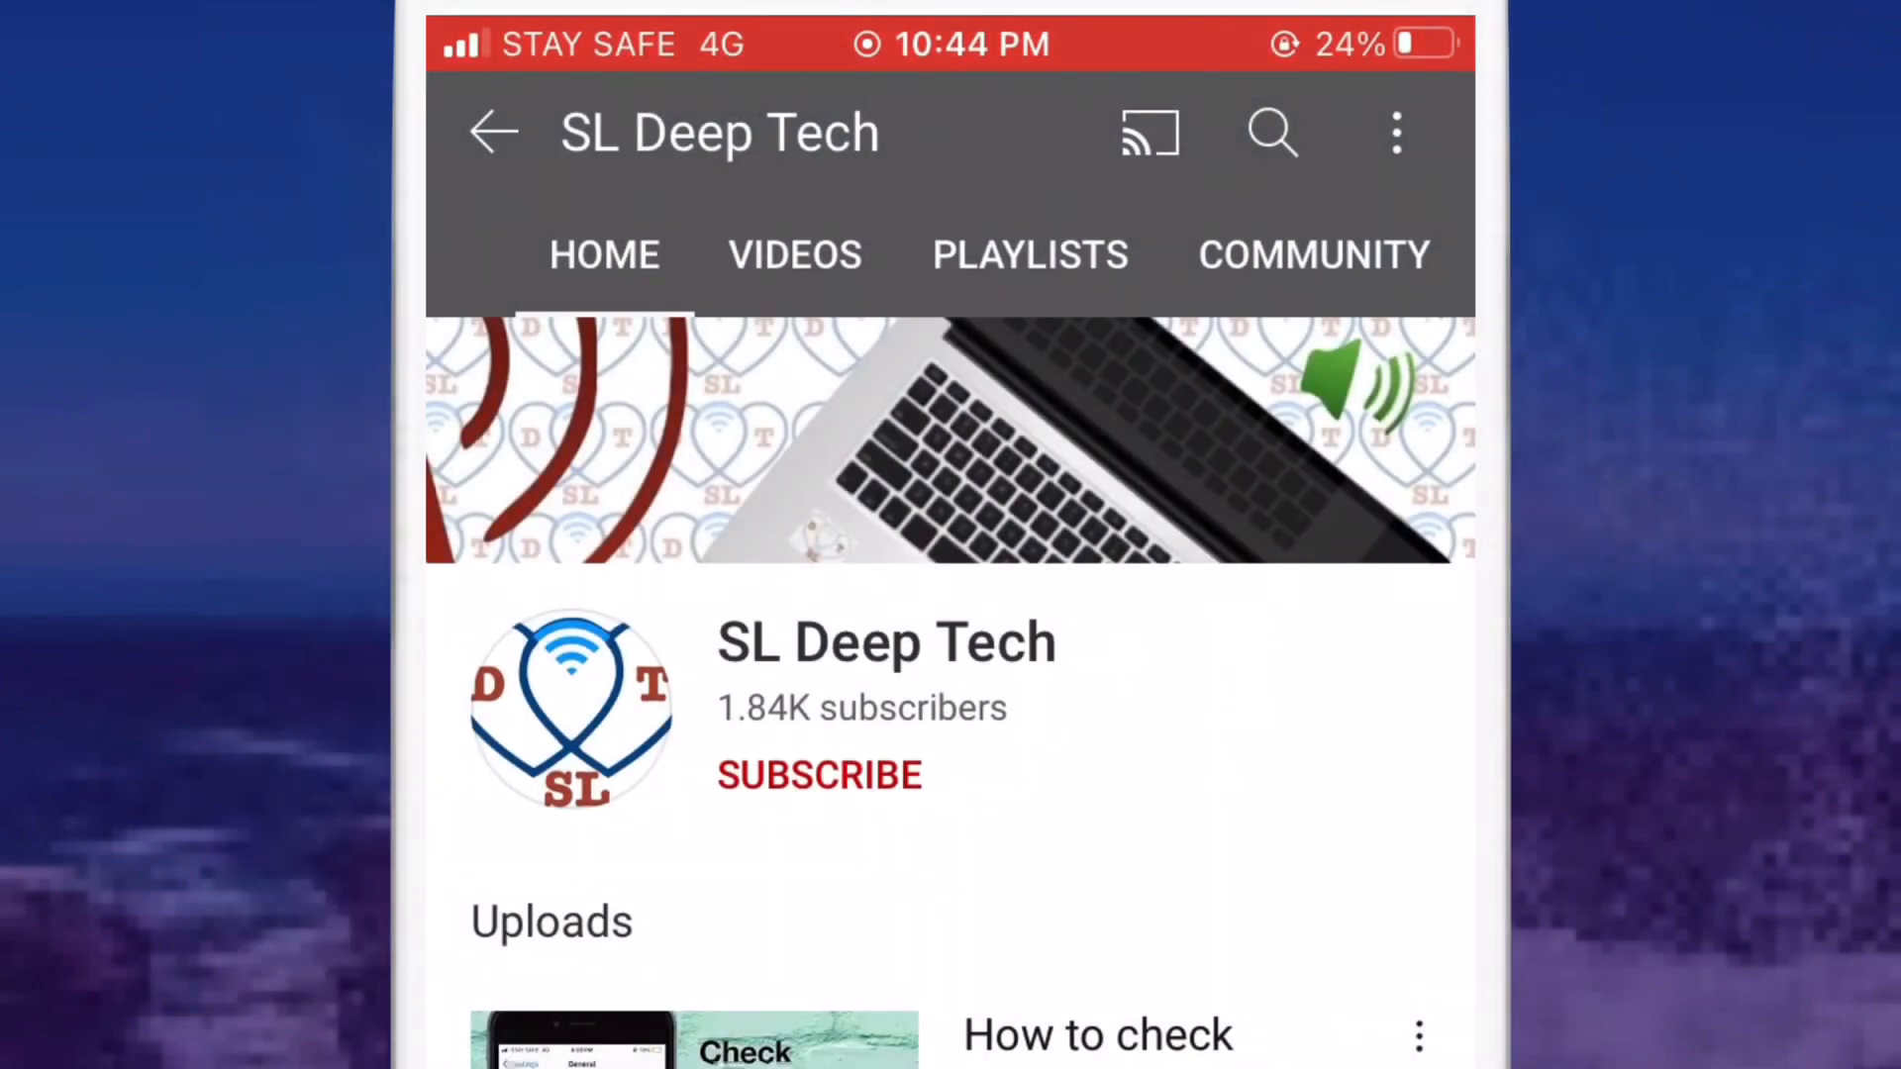
Subscribe to SL Deep Tech and show its All, Personalized and None notification options.
click(819, 774)
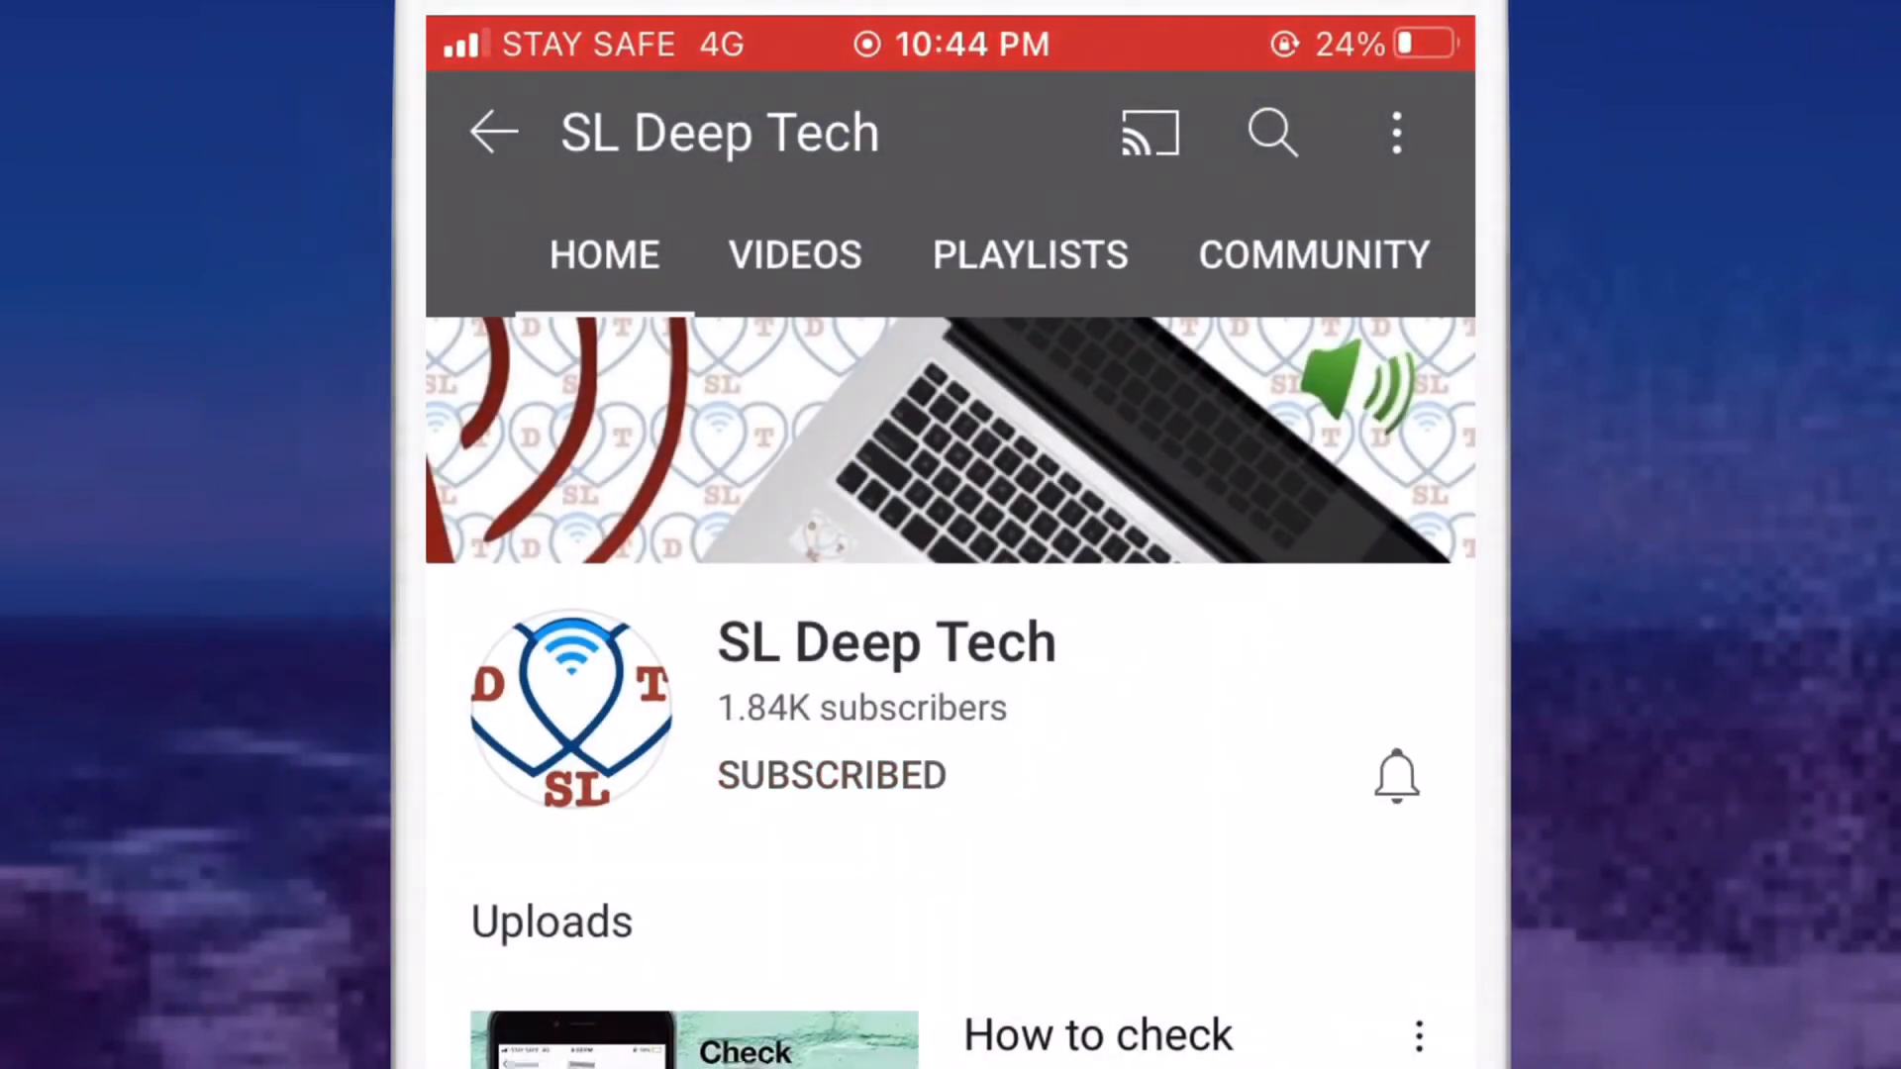
click(1397, 776)
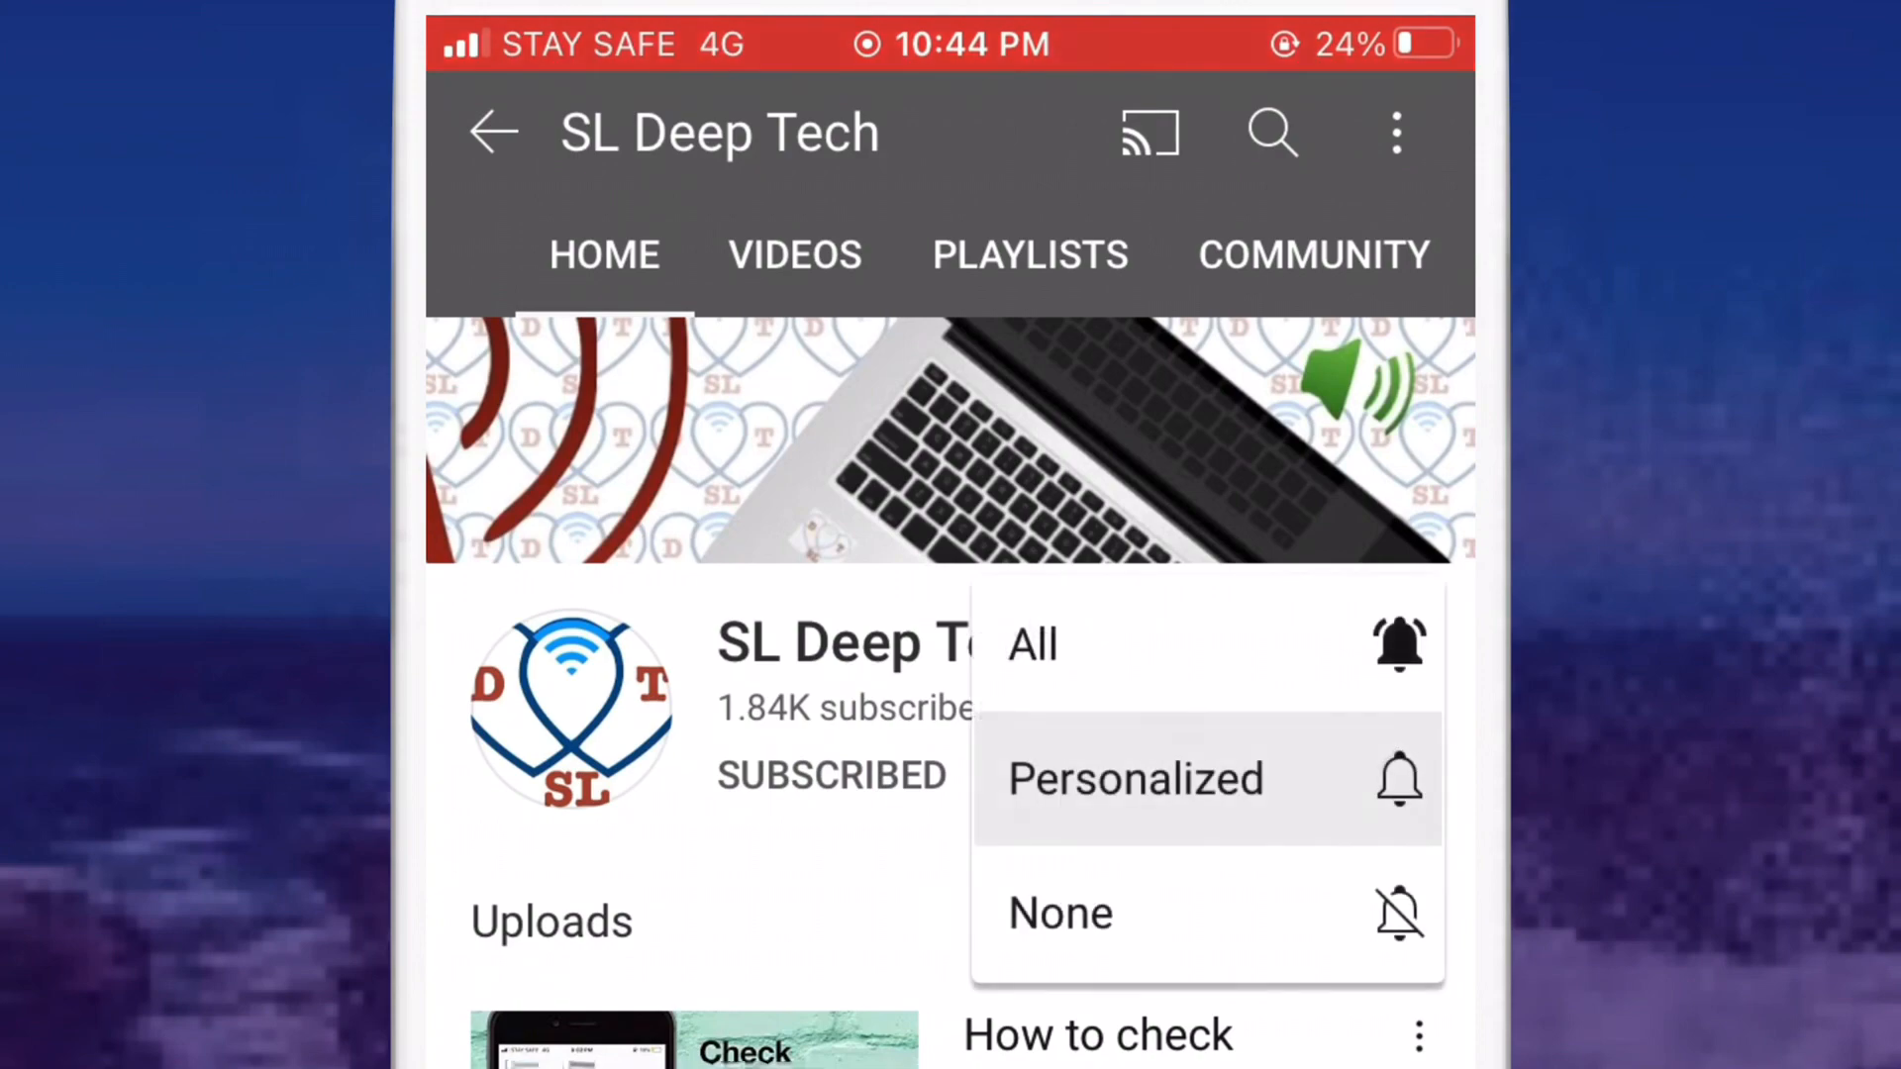